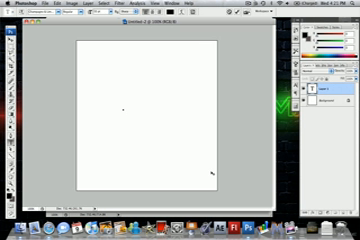
Step: Begin the title text by entering 'xm' with the Horizontal Type tool on the canvas
type("xm")
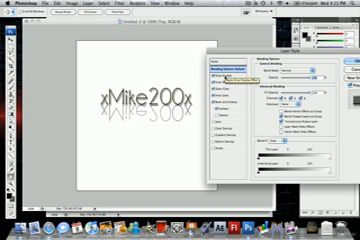
Step: Enable the Drop Shadow, Outer Glow and Bevel effects in the text layer's style settings
left_click(216, 80)
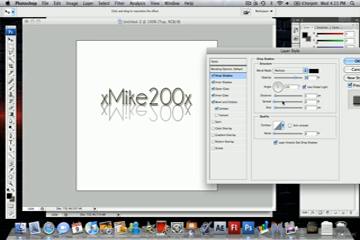